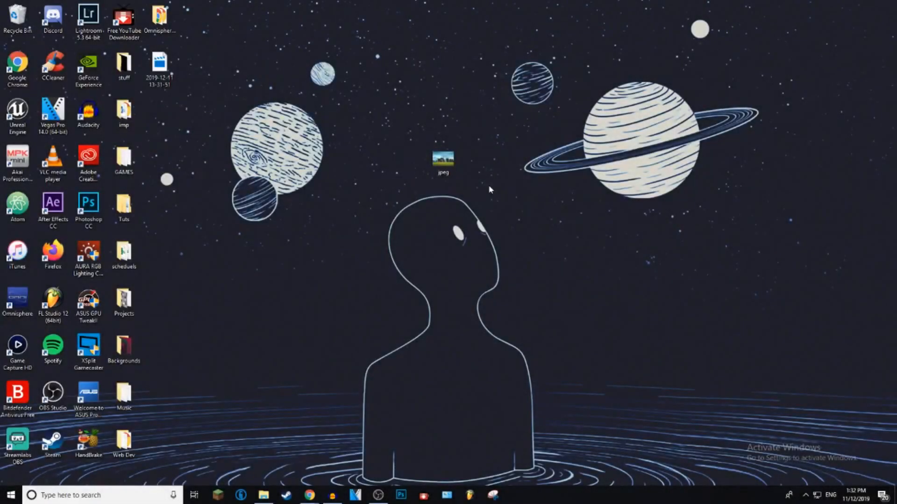
# Show the Properties of the desktop 'jpeg' image, confirming its type as JPG File.
pyautogui.click(443, 159)
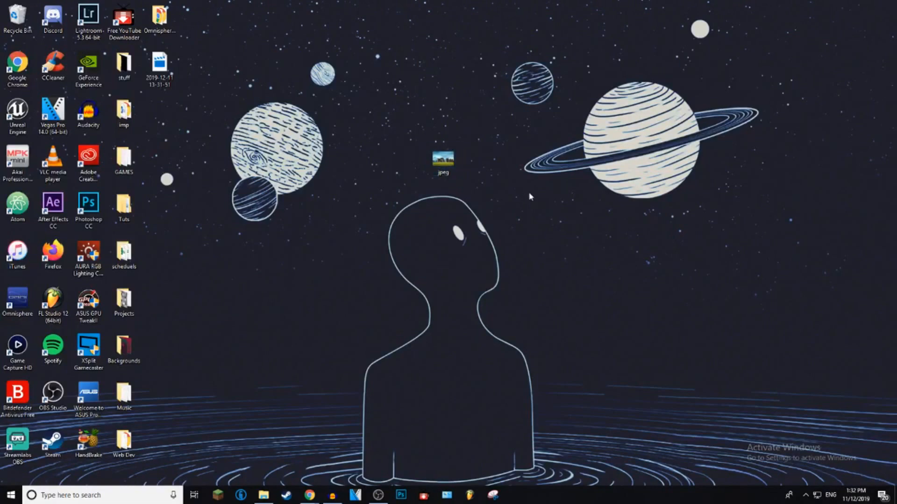
pyautogui.click(443, 159)
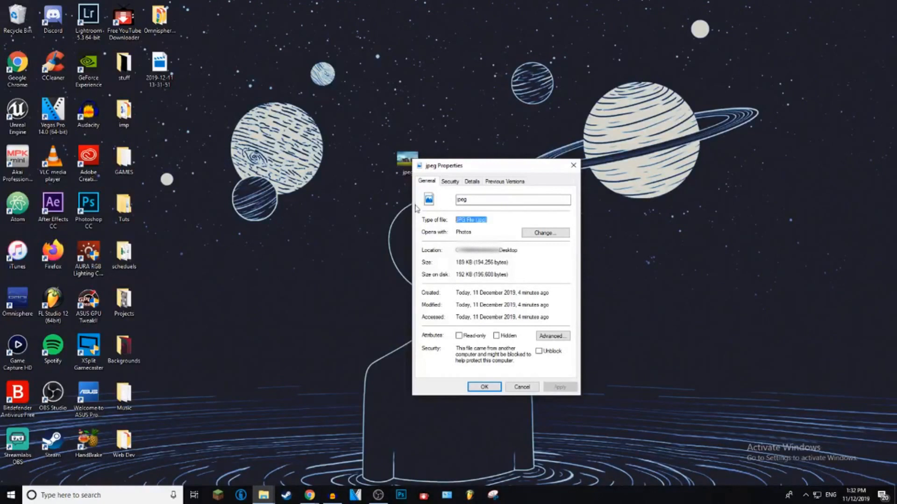
# Dismiss the Properties dialog and nudge the jpeg icon slightly right on the desktop.
pyautogui.click(483, 387)
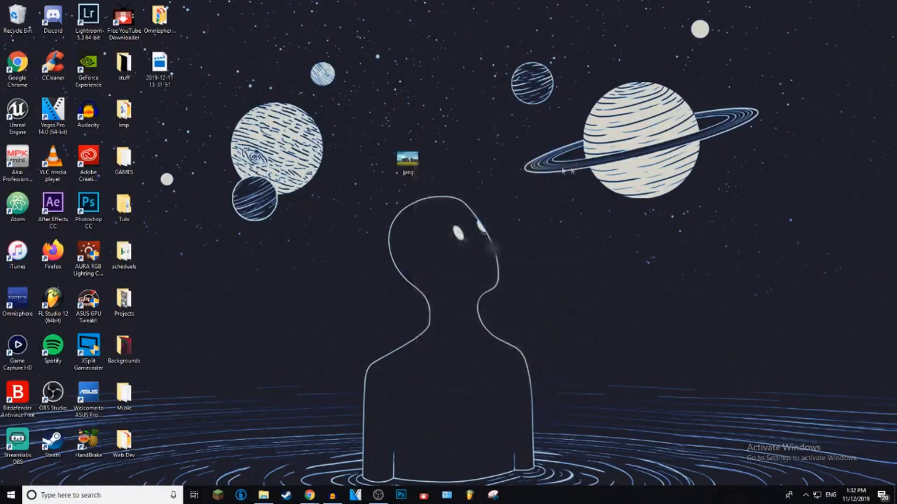
pyautogui.moveTo(407, 160); pyautogui.dragTo(442, 159)
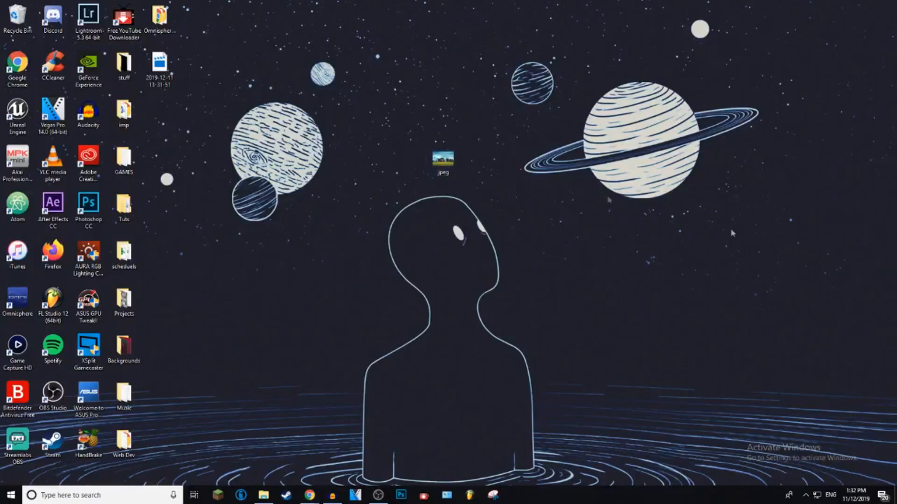
pyautogui.moveTo(363, 239)
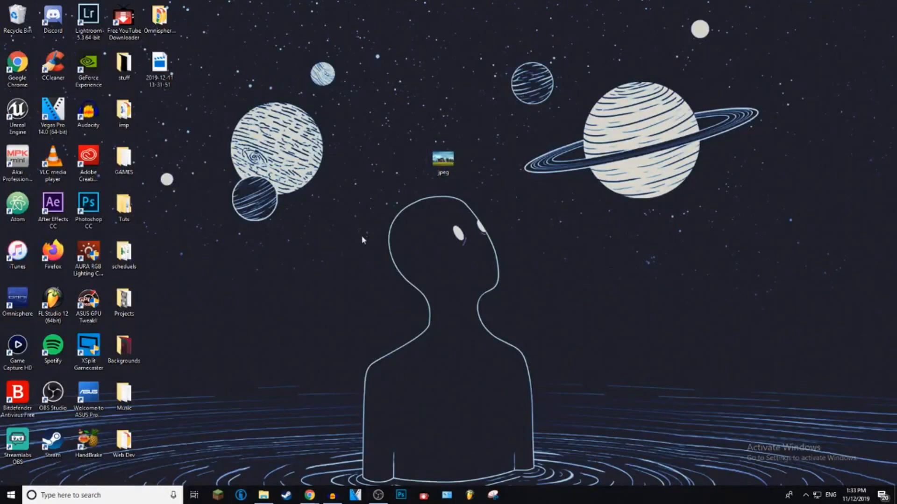
pyautogui.moveTo(167, 450)
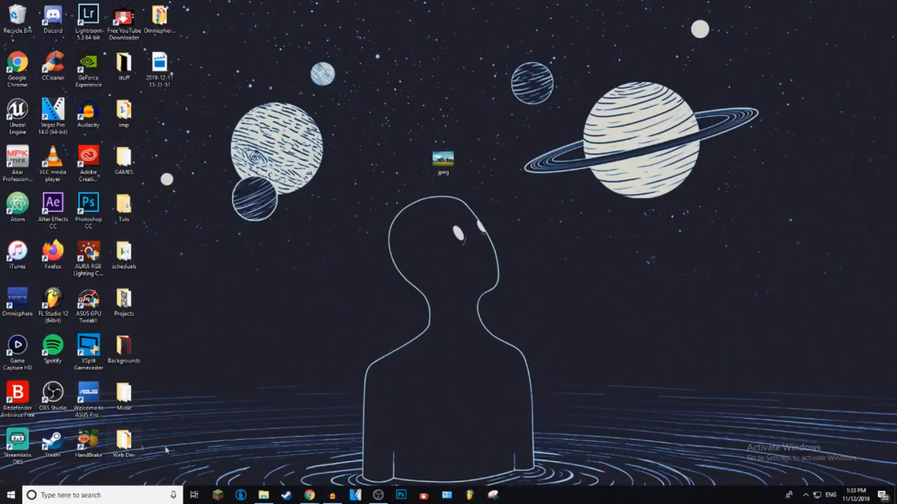
pyautogui.moveTo(189, 198)
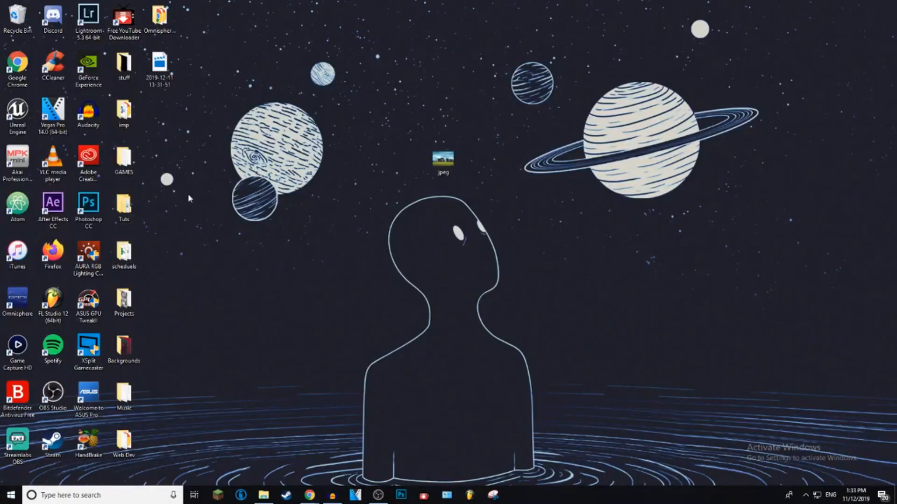
# Upload the desktop 'jpeg' to jpg2png.com and download the converted PNG.
pyautogui.click(308, 495)
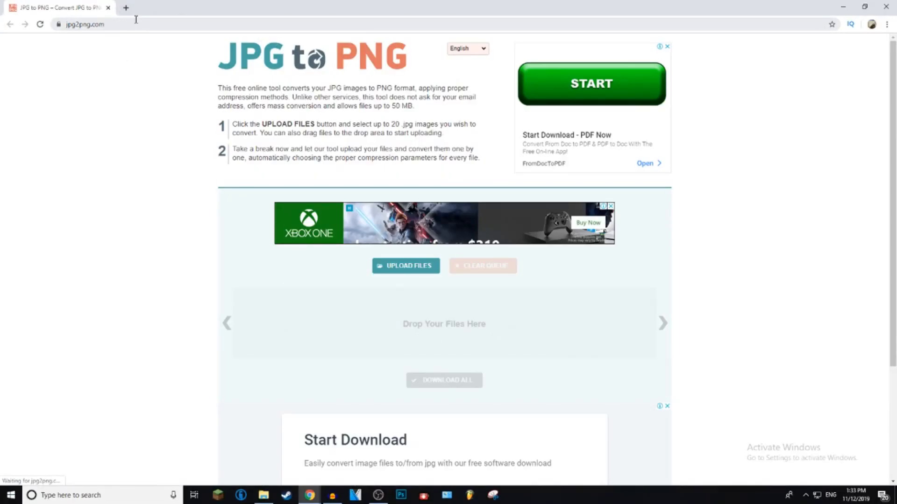
pyautogui.scroll(-3)
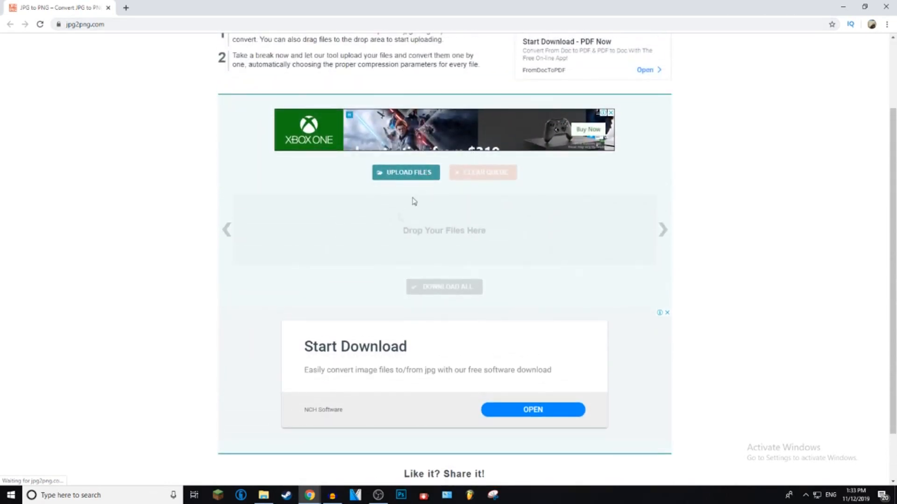
pyautogui.click(406, 172)
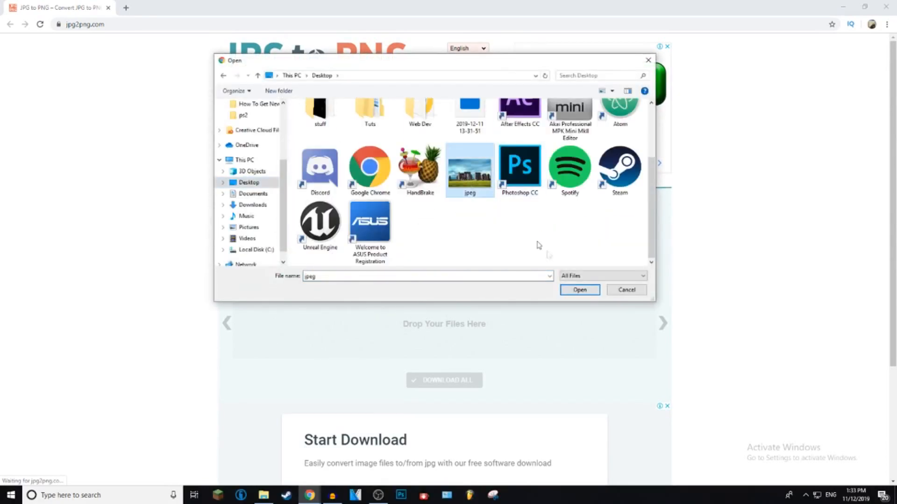
pyautogui.click(579, 290)
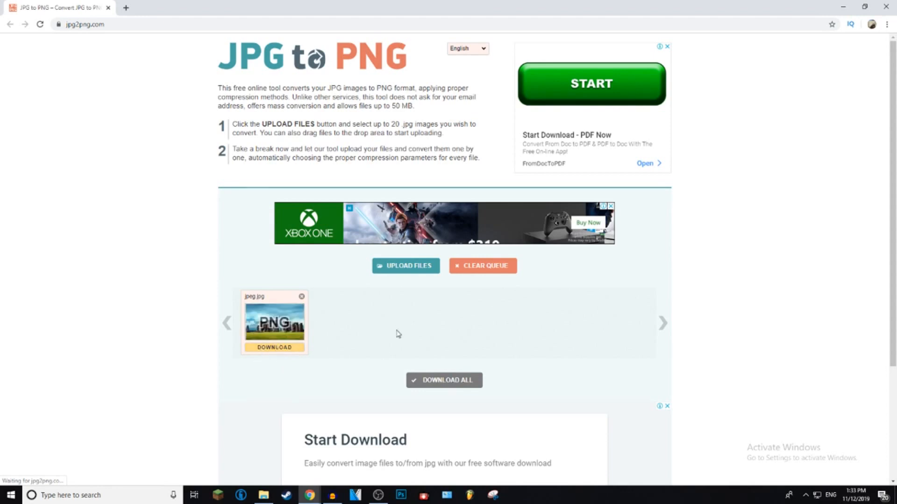
pyautogui.click(274, 348)
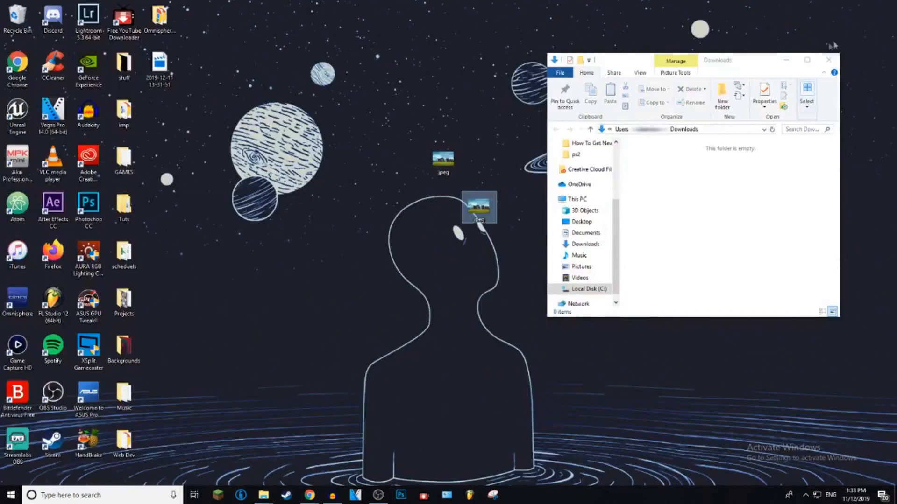
# Close the Downloads window and move the jpeg icon left toward its original spot.
pyautogui.click(829, 60)
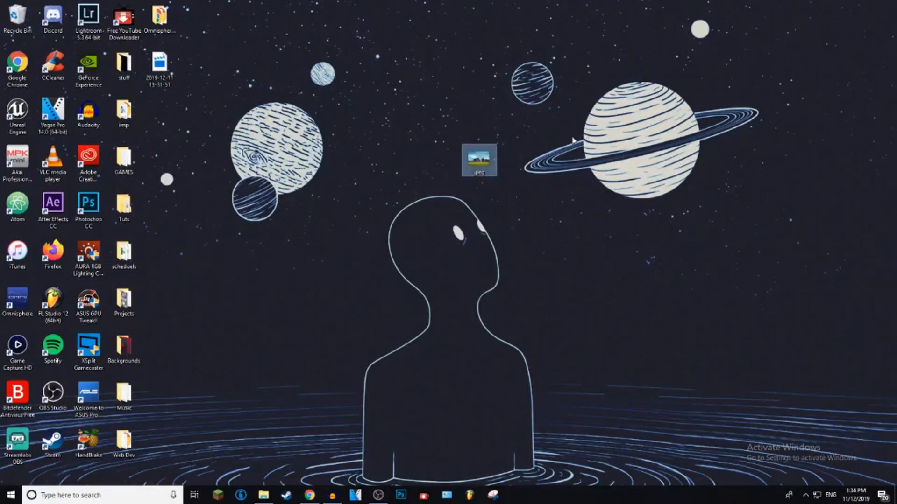
pyautogui.moveTo(480, 159); pyautogui.dragTo(408, 159)
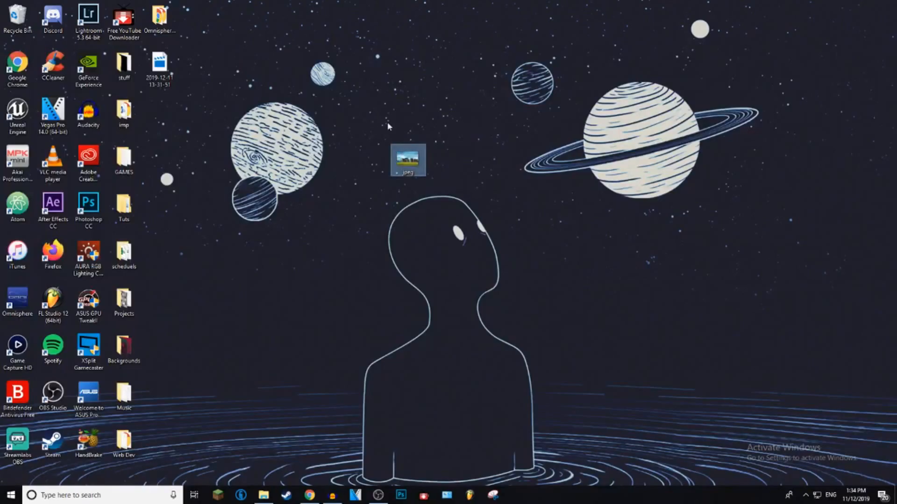
# View 'jpeg' in Photos and send it to Paint 3D via Edit & Create.
pyautogui.doubleClick(406, 160)
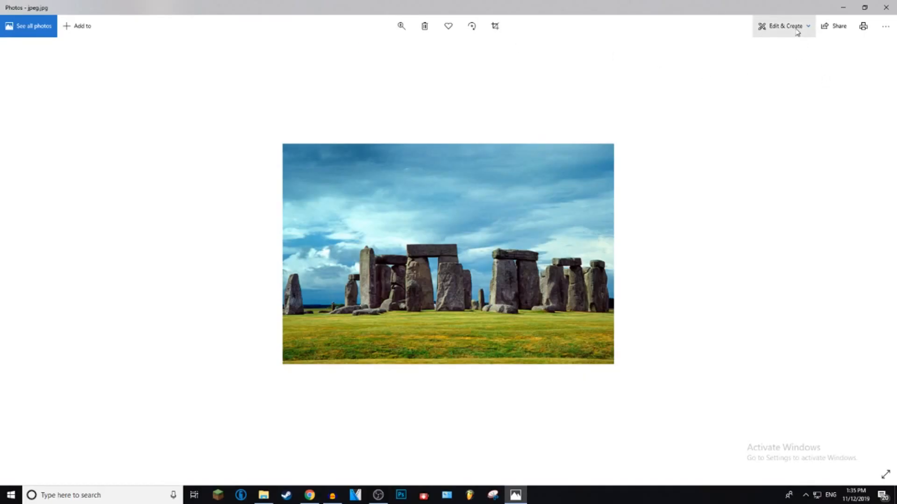
pyautogui.click(784, 26)
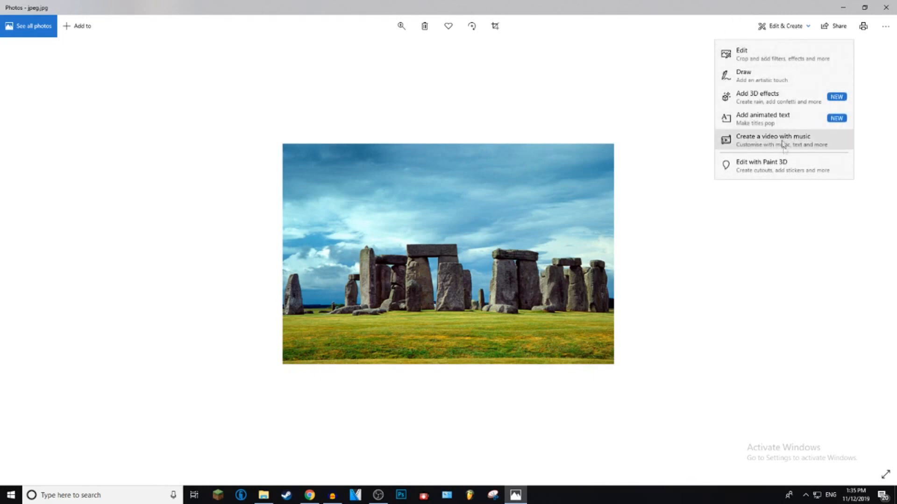
pyautogui.moveTo(784, 170)
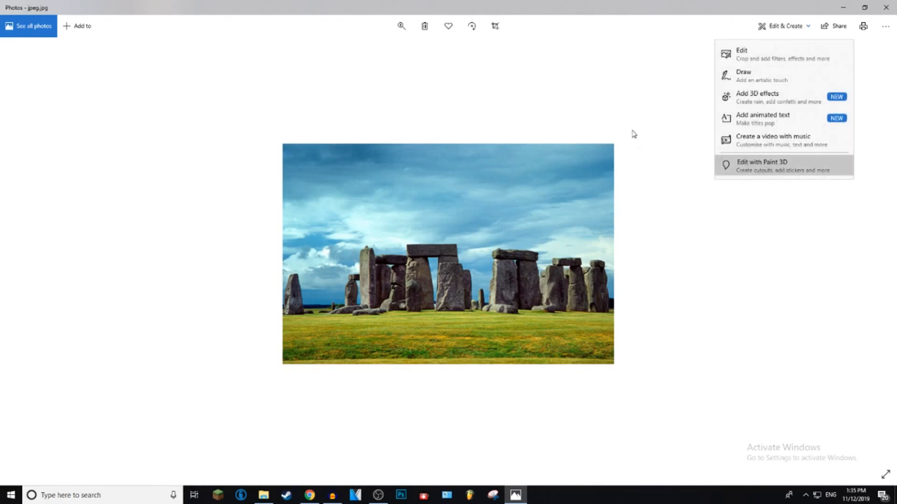
pyautogui.click(761, 166)
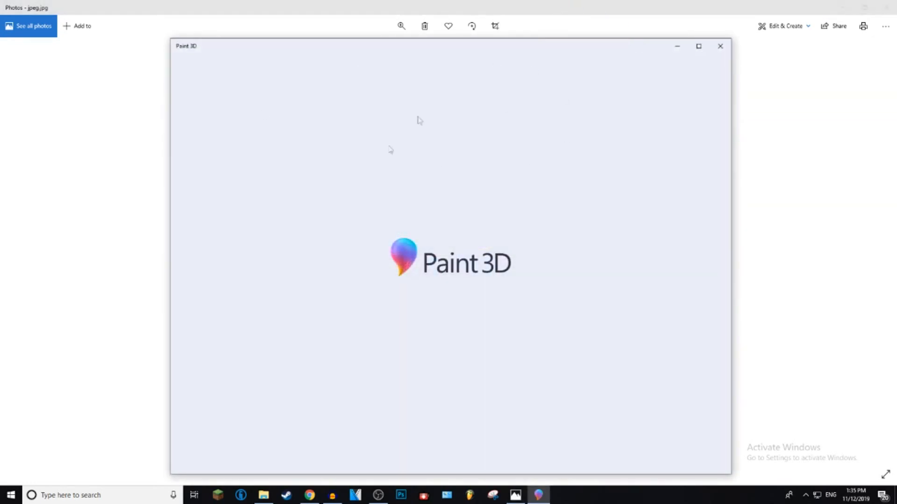
pyautogui.moveTo(105, 75)
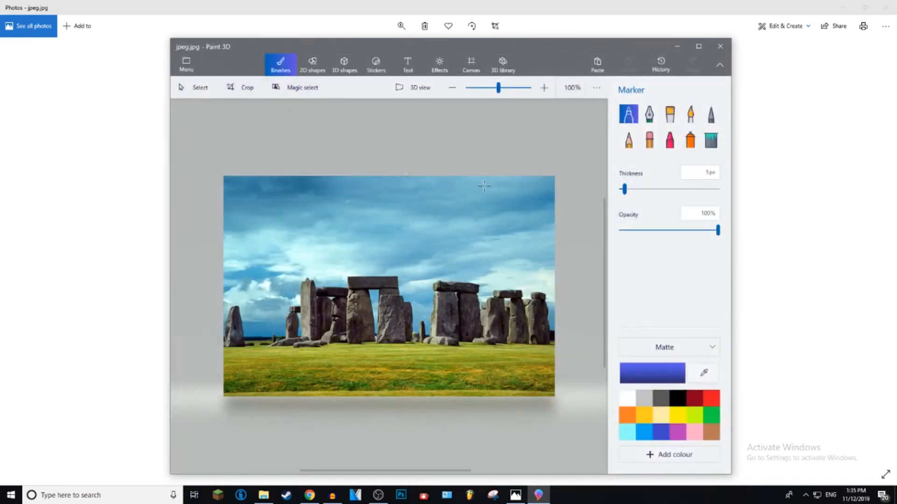
# Save a copy as a 2D - PNG image named 'png' on the Desktop.
pyautogui.click(186, 62)
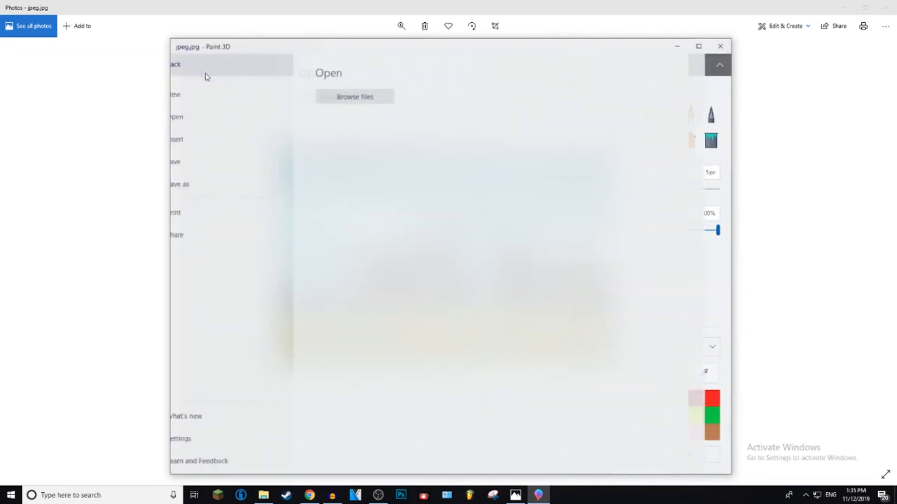
pyautogui.click(204, 182)
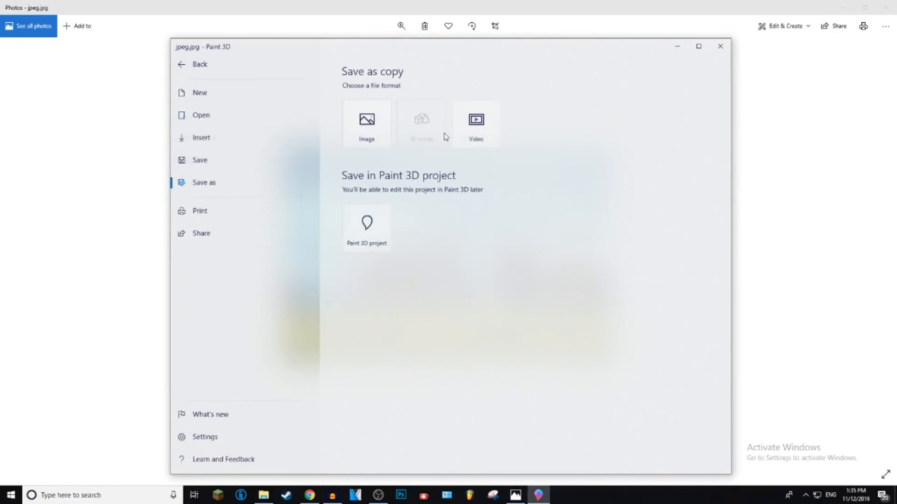
pyautogui.click(366, 123)
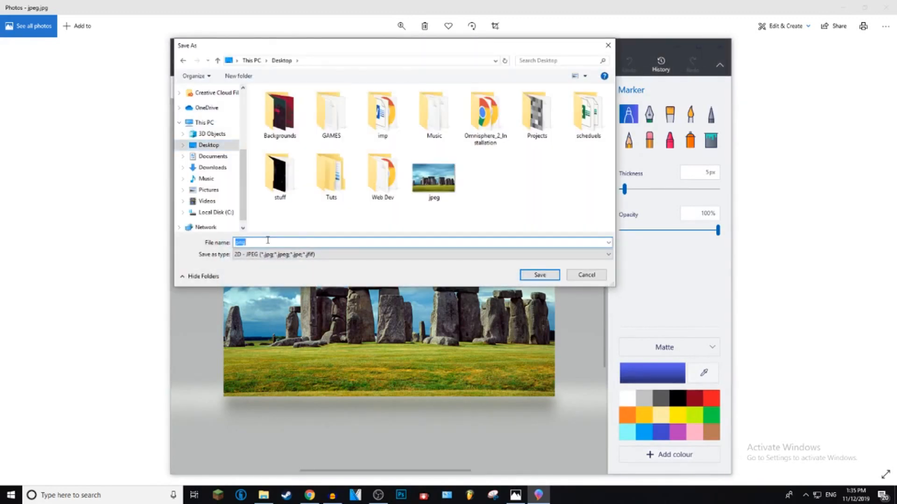
pyautogui.write('png')
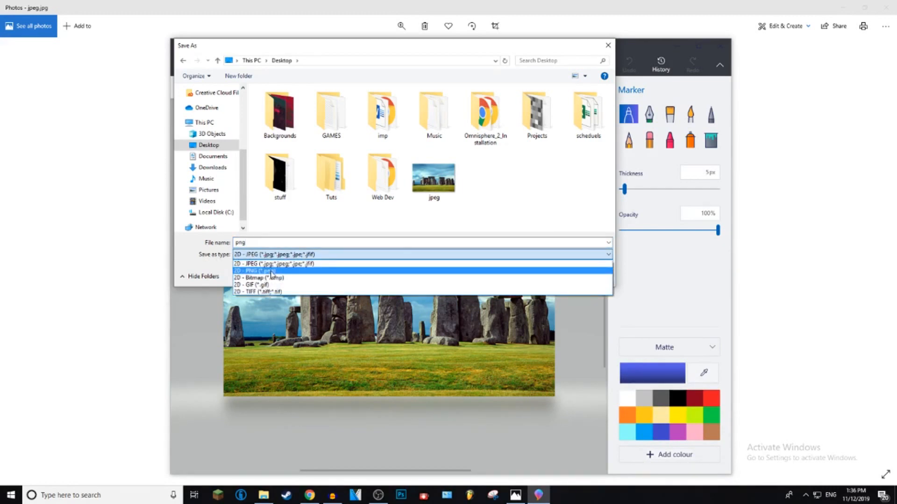
pyautogui.click(255, 271)
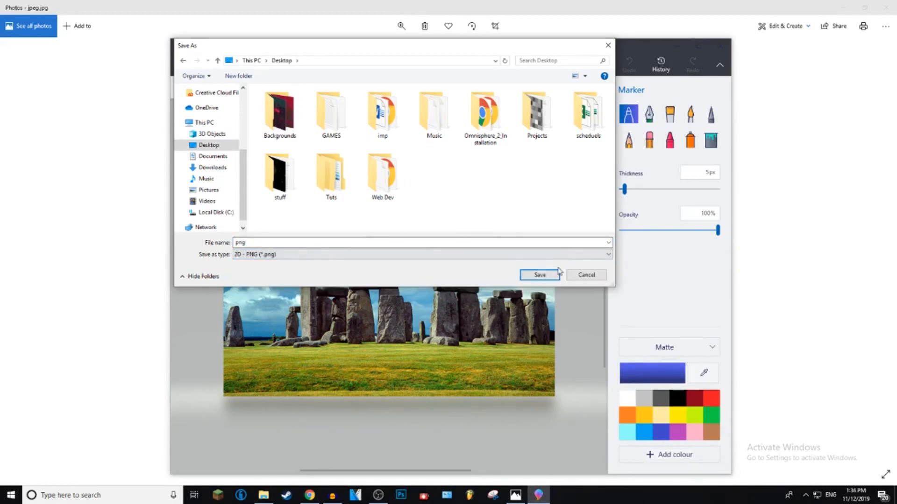
pyautogui.click(538, 275)
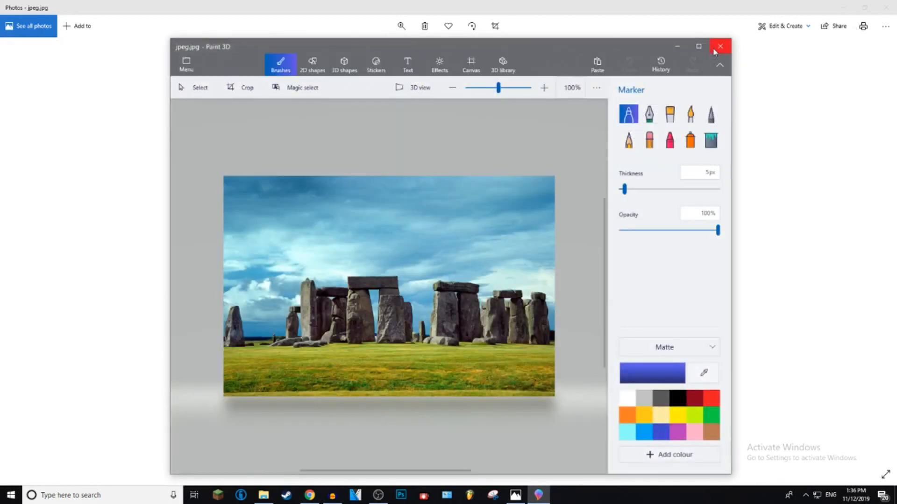
# Close Paint 3D and check the new 'png' icon's context menu beside the jpeg.
pyautogui.click(720, 46)
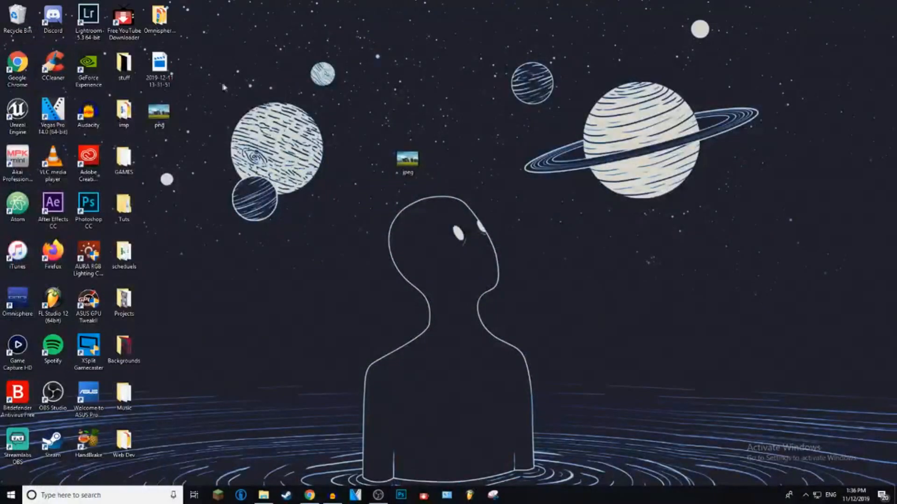
pyautogui.rightClick(443, 159)
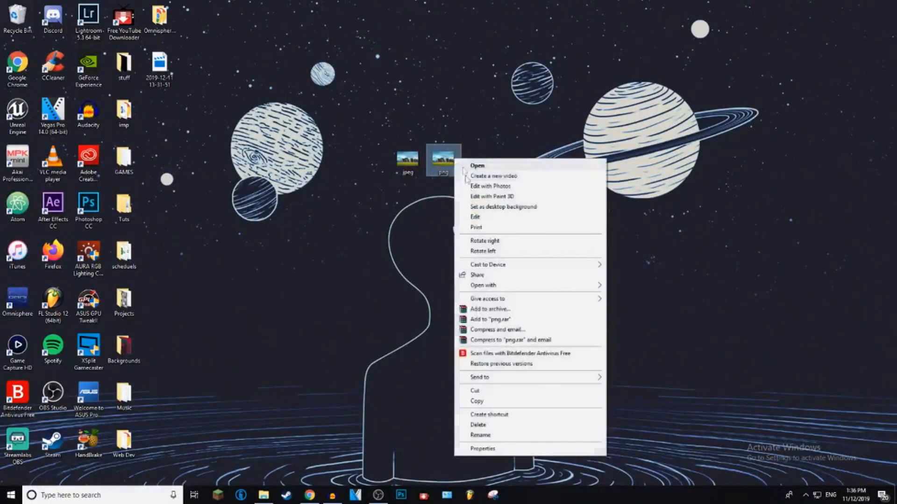
pyautogui.click(442, 121)
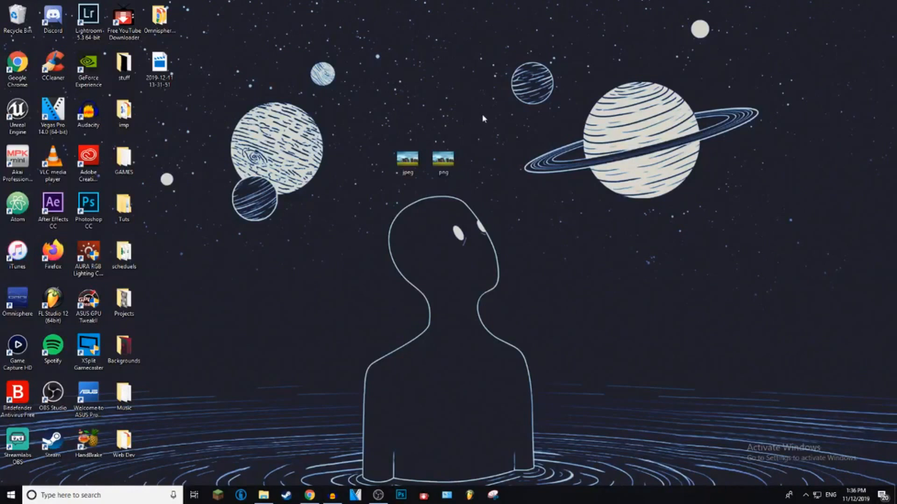
pyautogui.moveTo(465, 152)
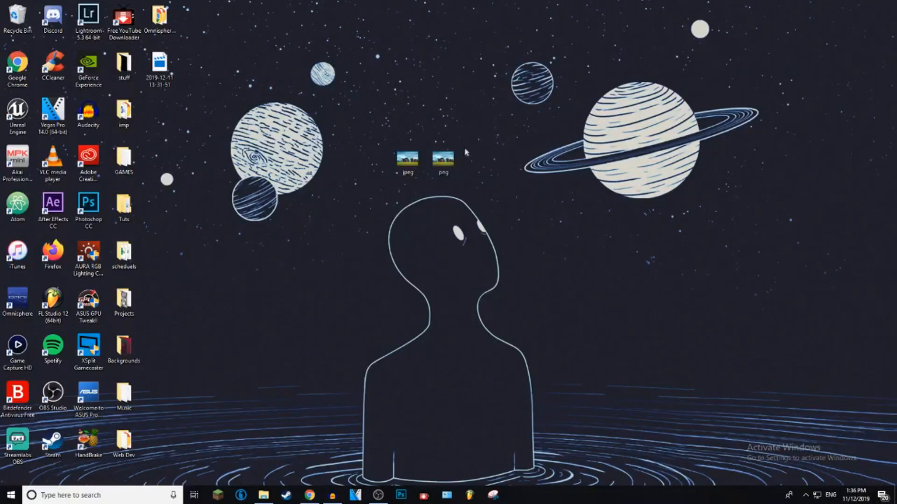
pyautogui.moveTo(477, 114)
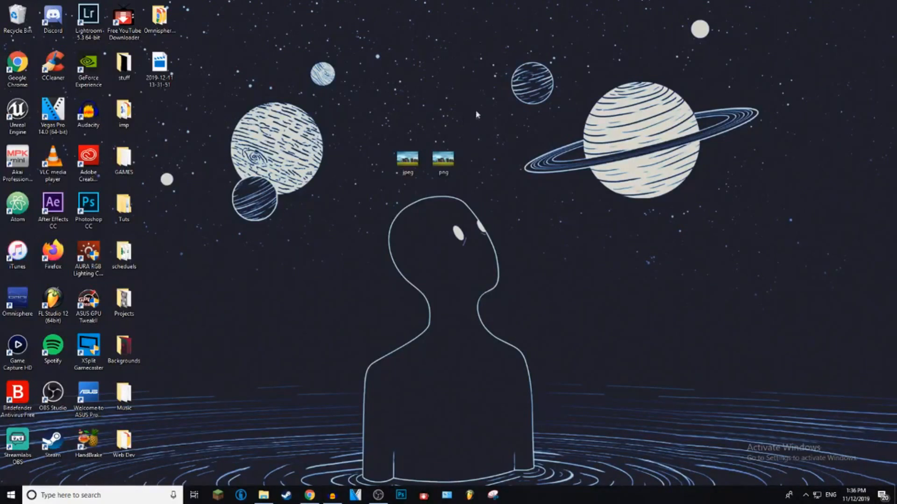
pyautogui.moveTo(527, 198)
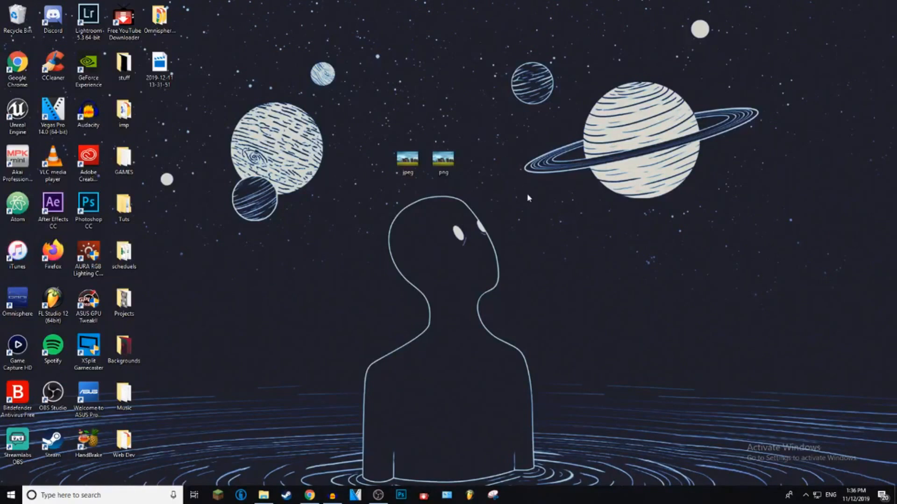